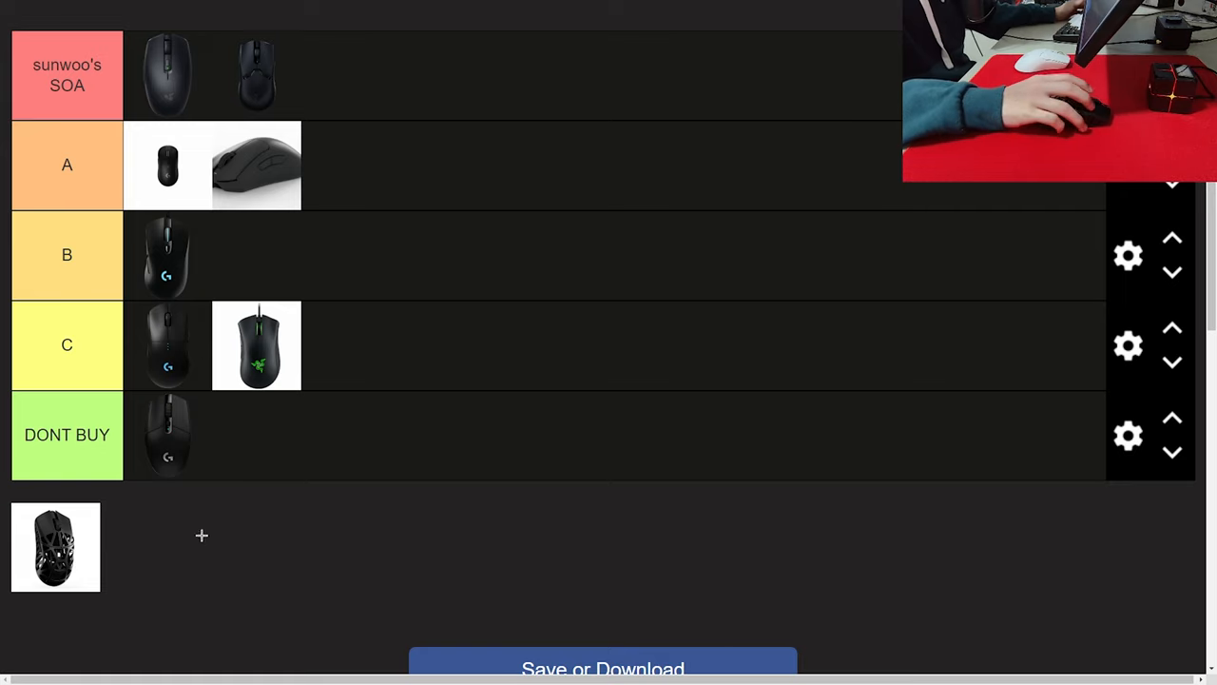
Drop the black-and-white patterned mouse from the unranked pool as the first item in 'sunwoo's SOA' tier.
{"action": "left_click_drag", "start_coordinate": [55, 548], "coordinate": [110, 85]}
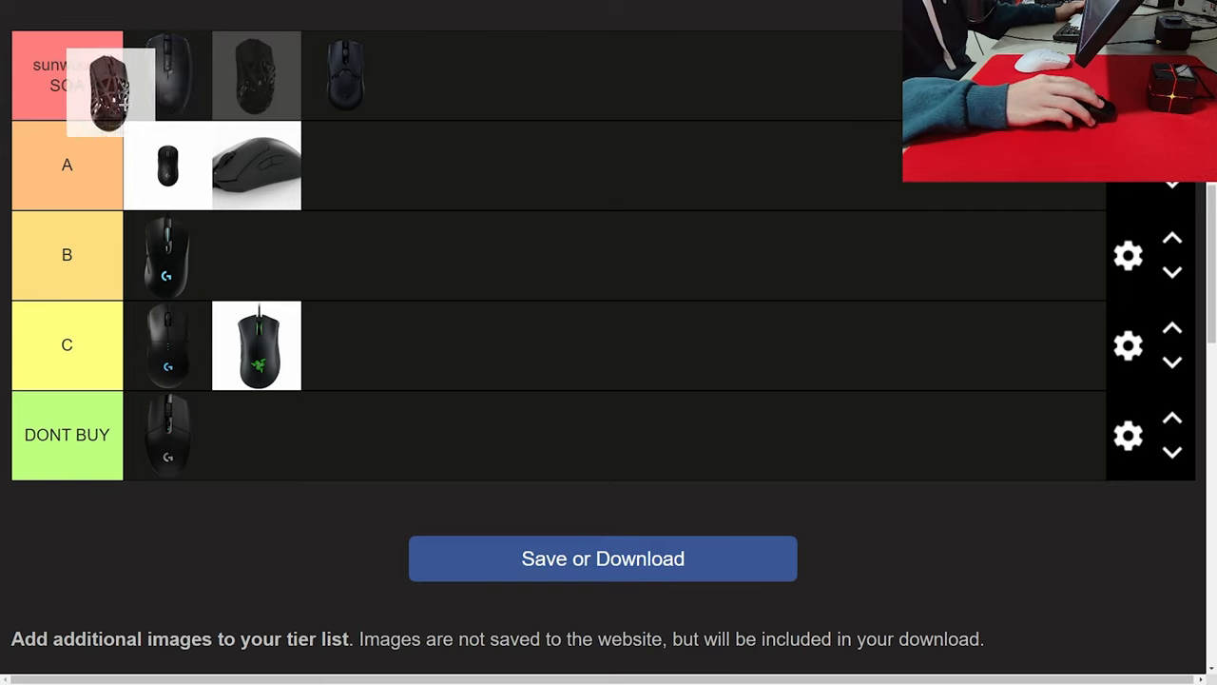
{"action": "left_click_drag", "start_coordinate": [110, 86], "coordinate": [167, 76]}
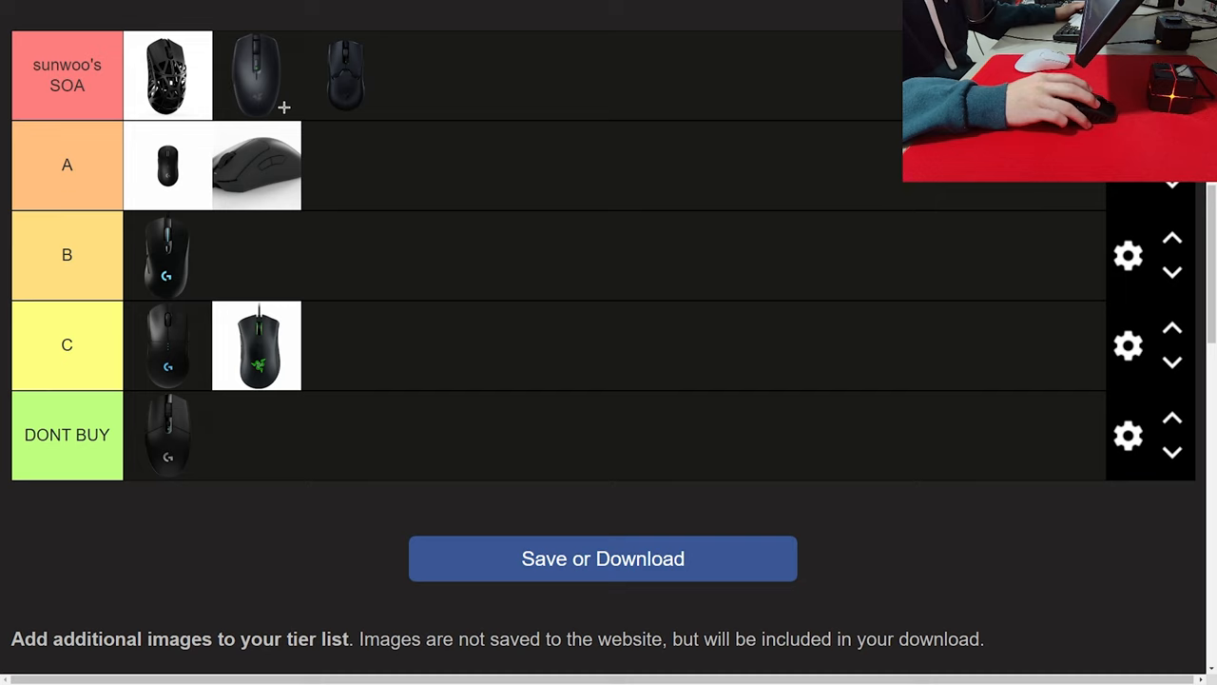